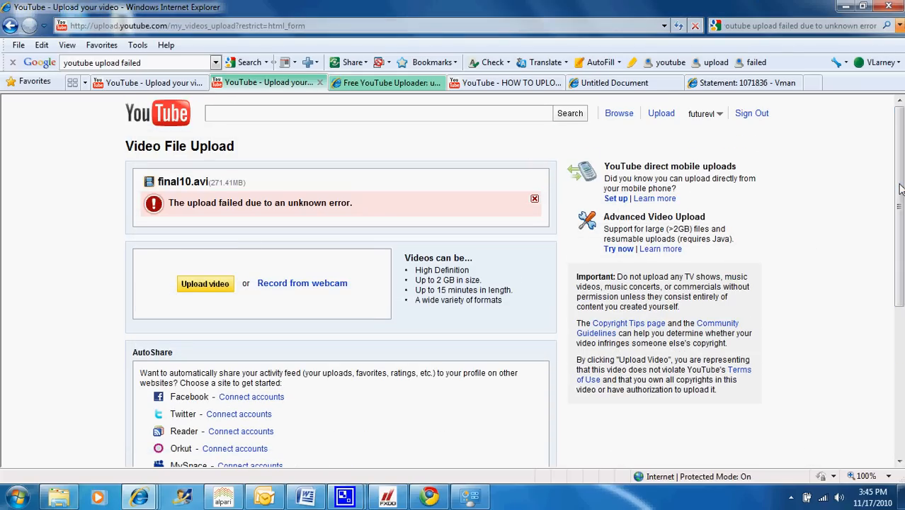
scroll(down, 3)
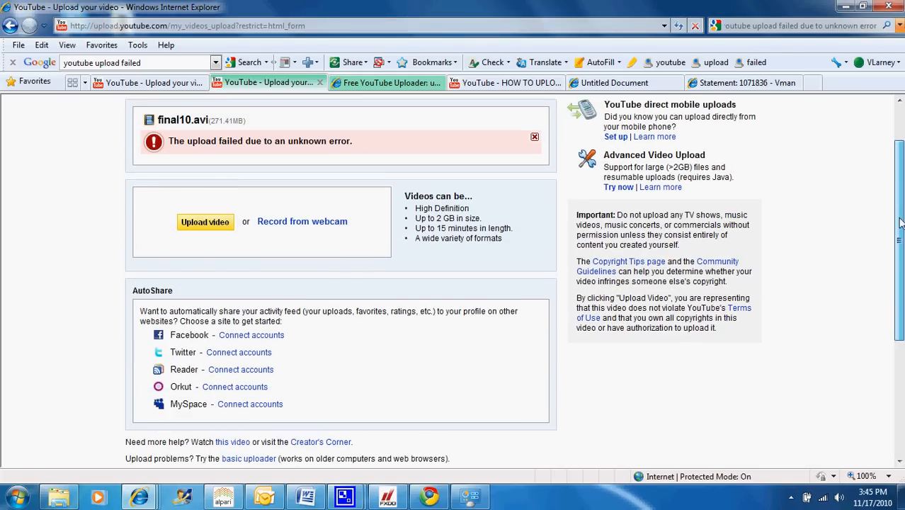
scroll(down, 3)
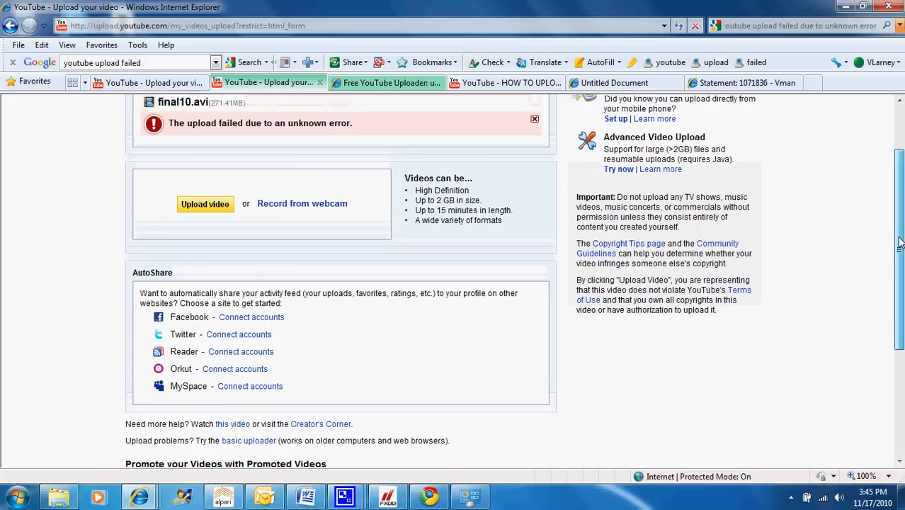
scroll(down, 3)
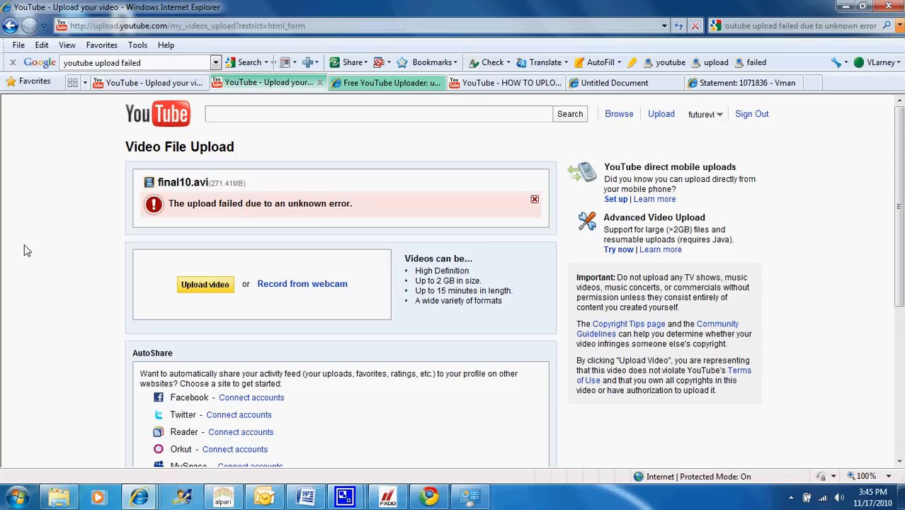
mouse_move(662, 506)
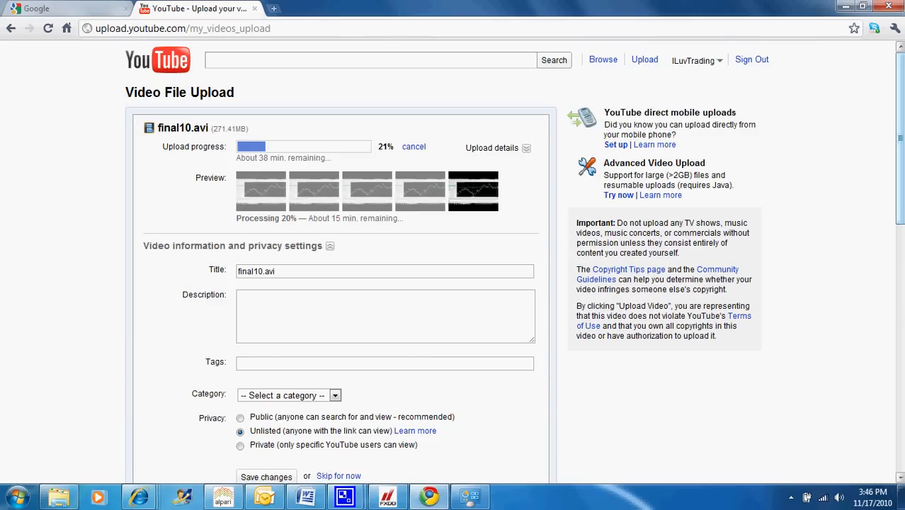
mouse_move(637, 119)
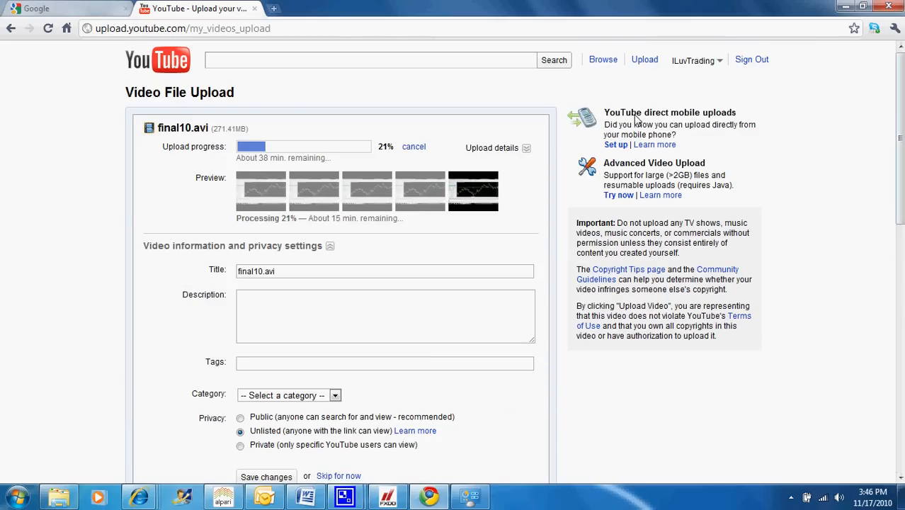
mouse_move(16, 273)
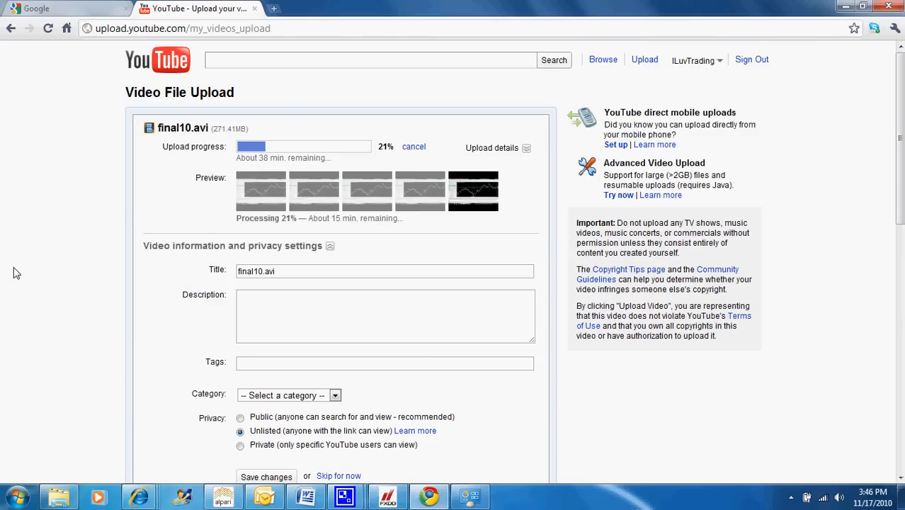